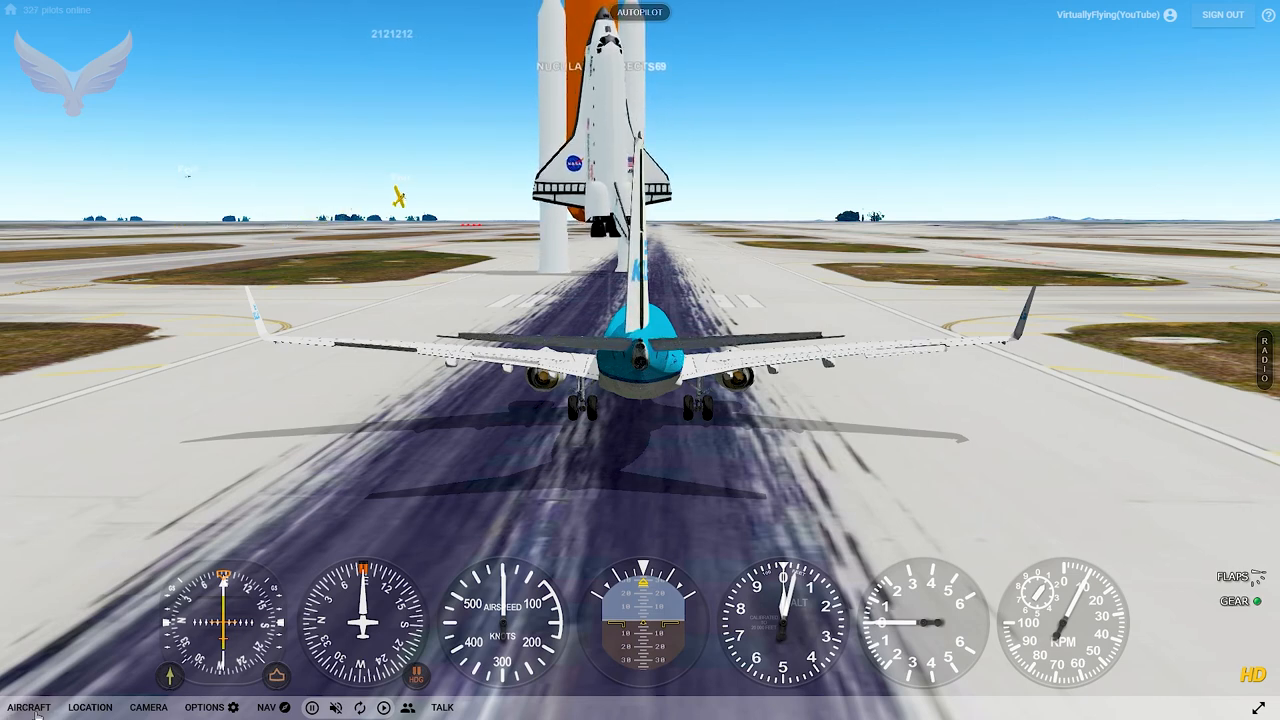
- Bring up the aircraft catalogue from the bottom bar
{"action": "left_click", "coordinate": [28, 708]}
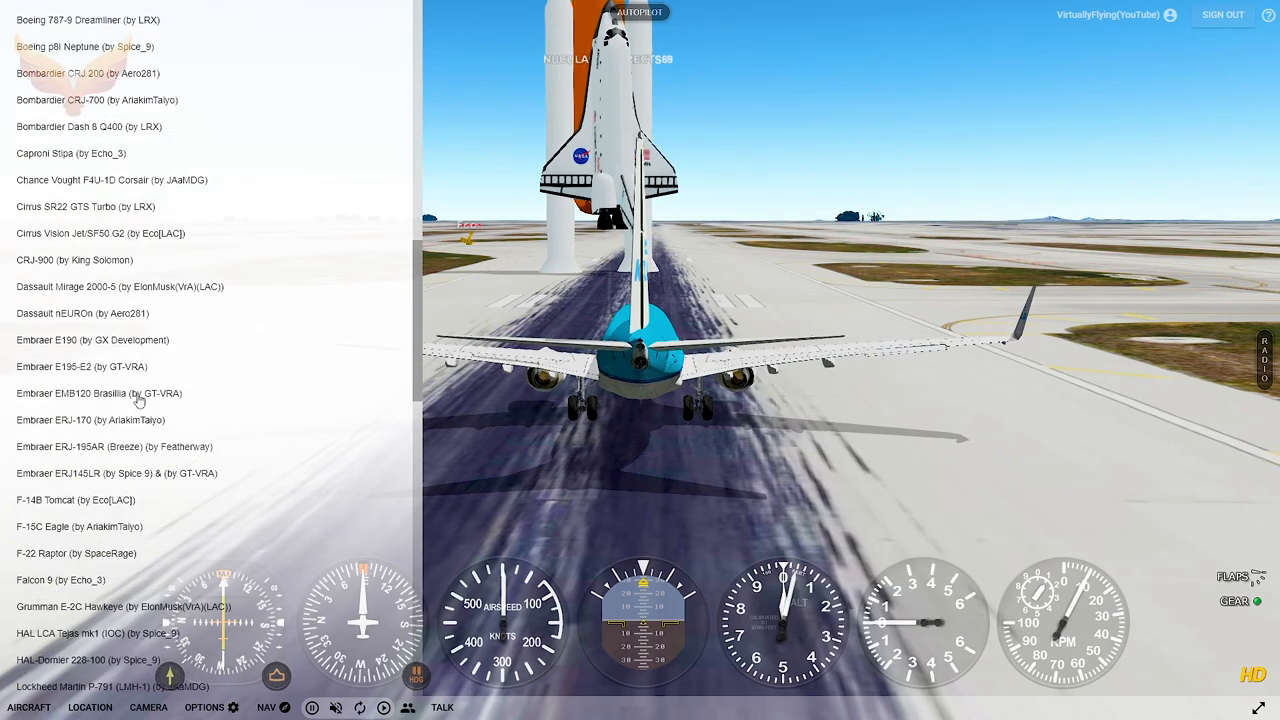
- Load the Space Shuttle and expand the Multiplayer section in the options panel
{"action": "scroll", "scroll_direction": "down", "scroll_amount": 3}
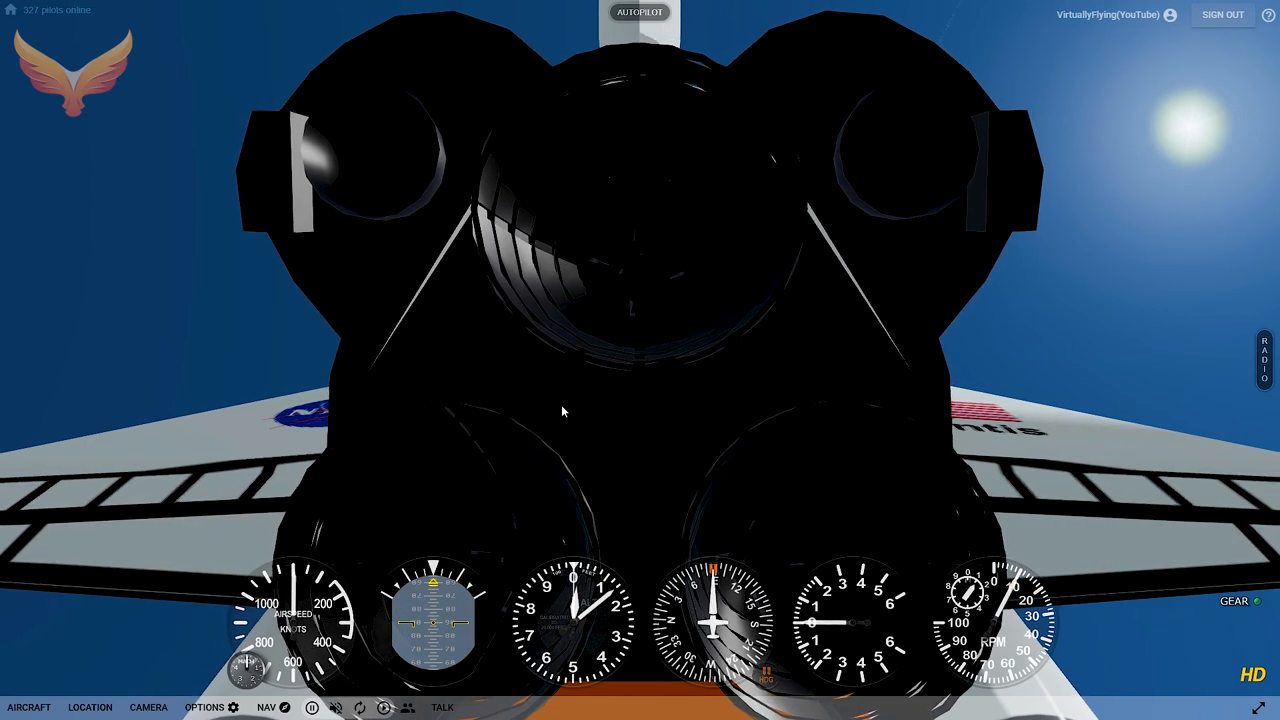
{"action": "left_click", "coordinate": [204, 708]}
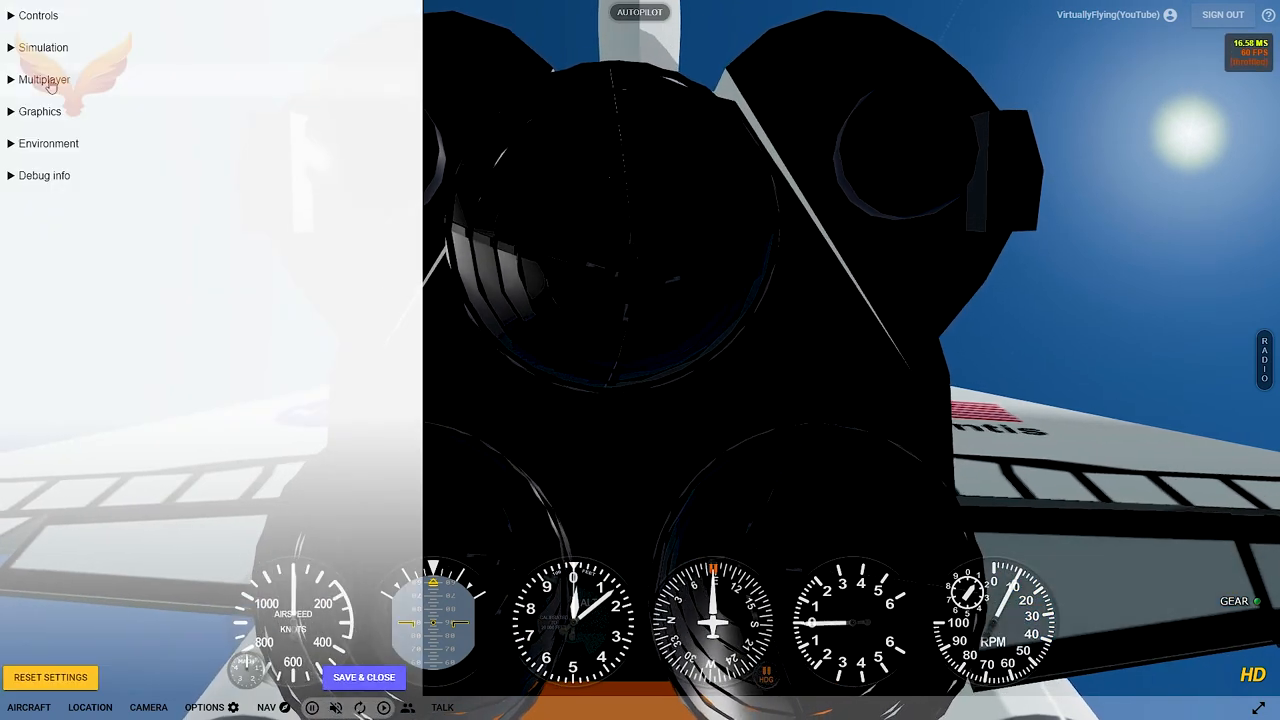
{"action": "left_click", "coordinate": [44, 80]}
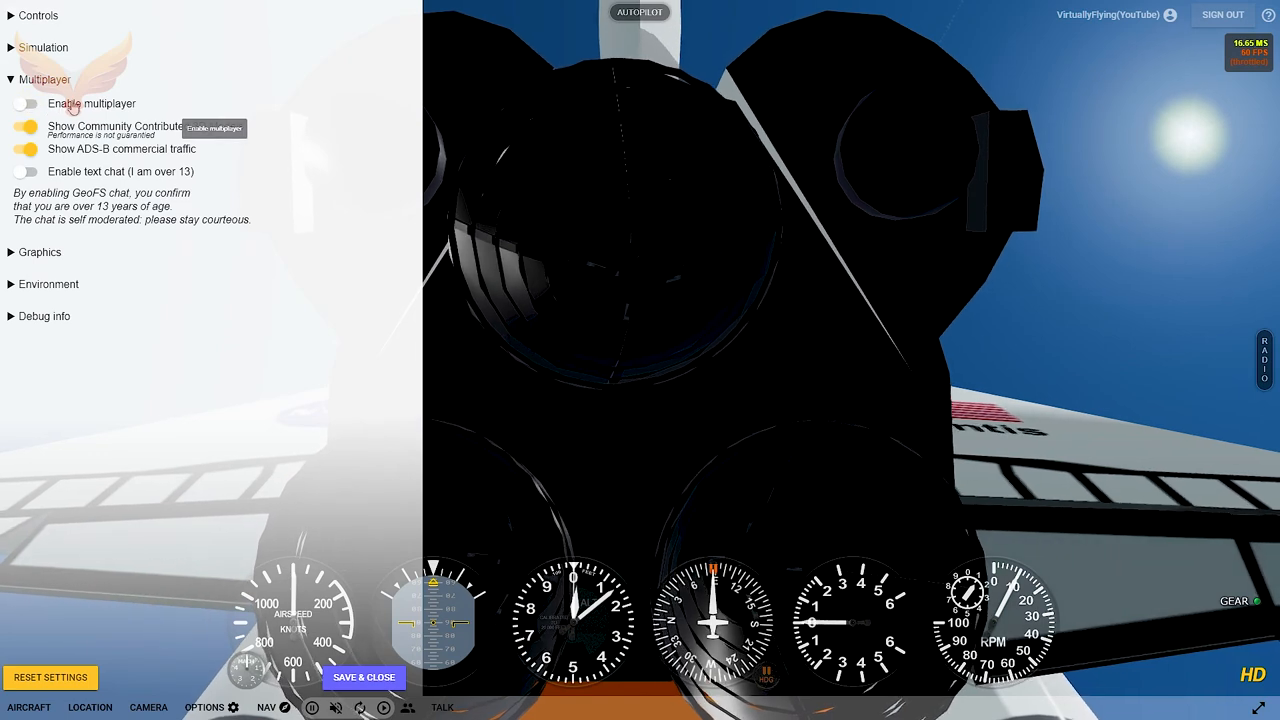